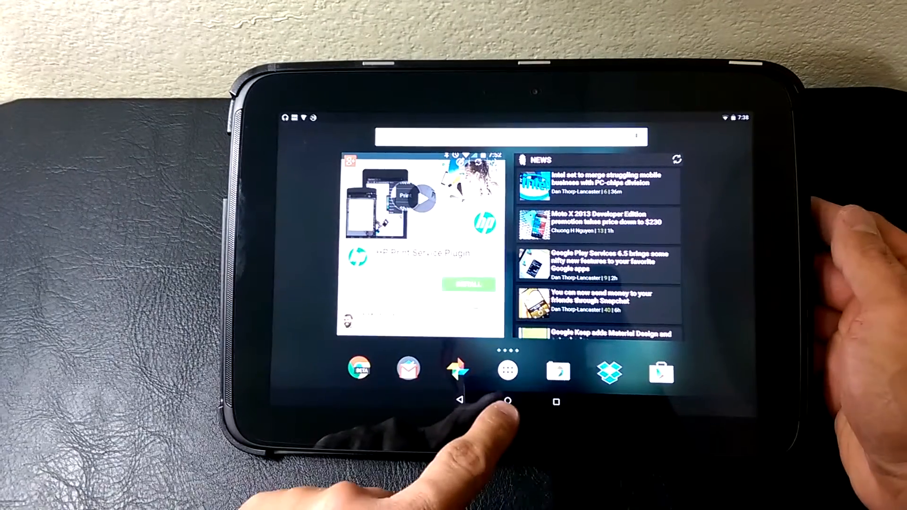
- Return to the main home screen with the clock and Colorado Springs weather widget
left_click(507, 402)
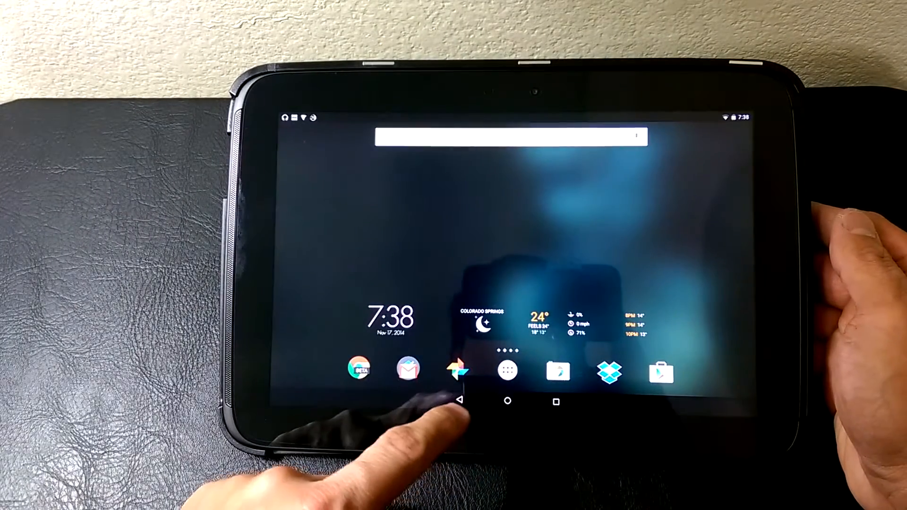